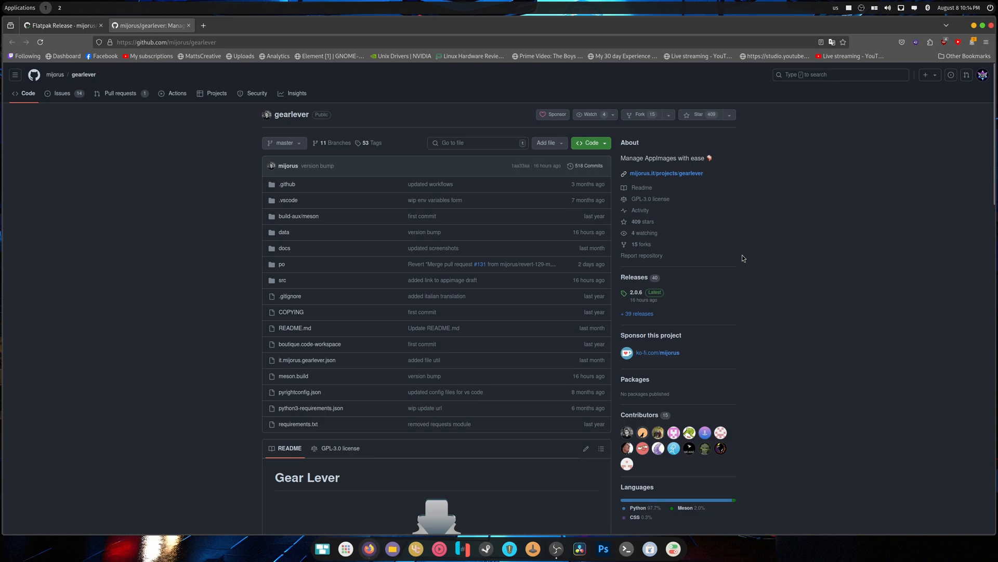
Step: Scroll through the gearlever README's features and its Flathub and bundle install options
{"action": "scroll", "scroll_direction": "down", "scroll_amount": 3}
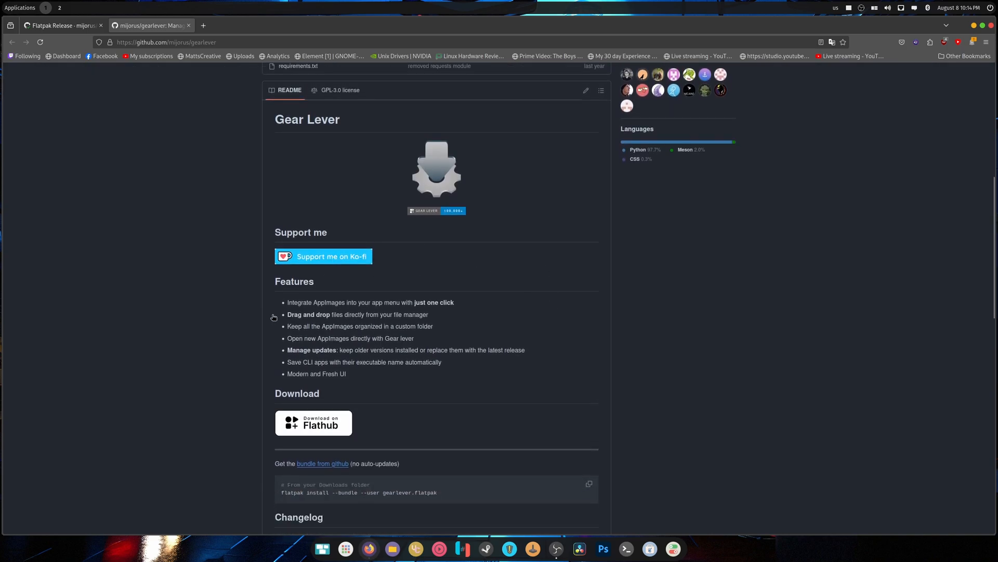
{"action": "mouse_move", "coordinate": [219, 320]}
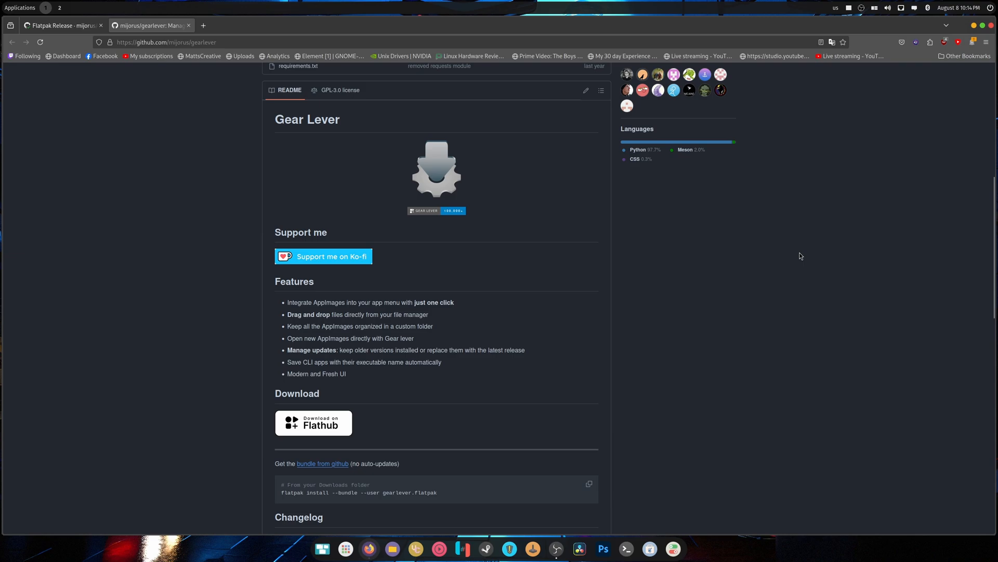
{"action": "scroll", "scroll_direction": "down", "scroll_amount": 3}
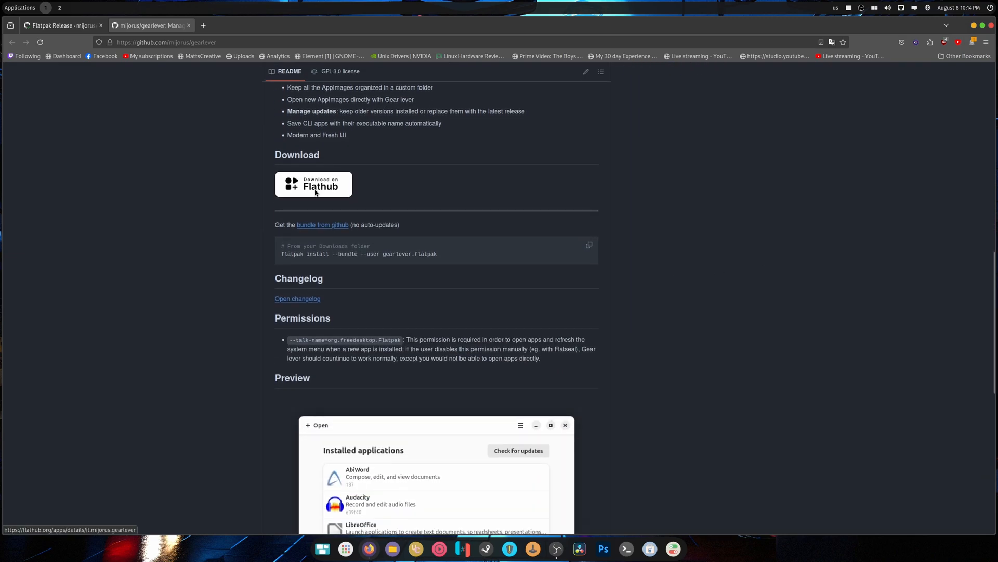
{"action": "scroll", "scroll_direction": "down", "scroll_amount": 3}
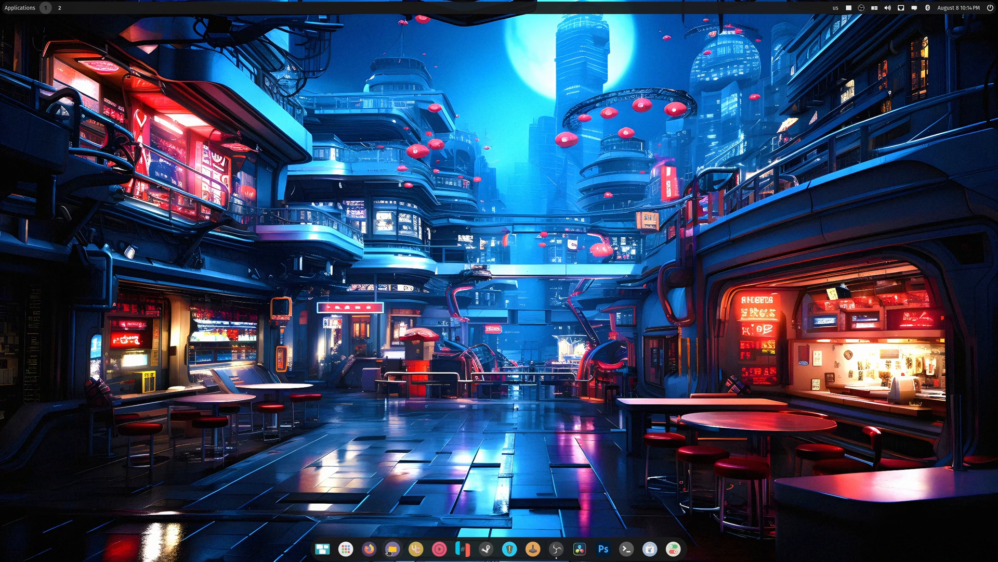
Step: Launch Gear Lever from the dock and drag its window edge to narrow it
{"action": "left_click", "coordinate": [322, 547]}
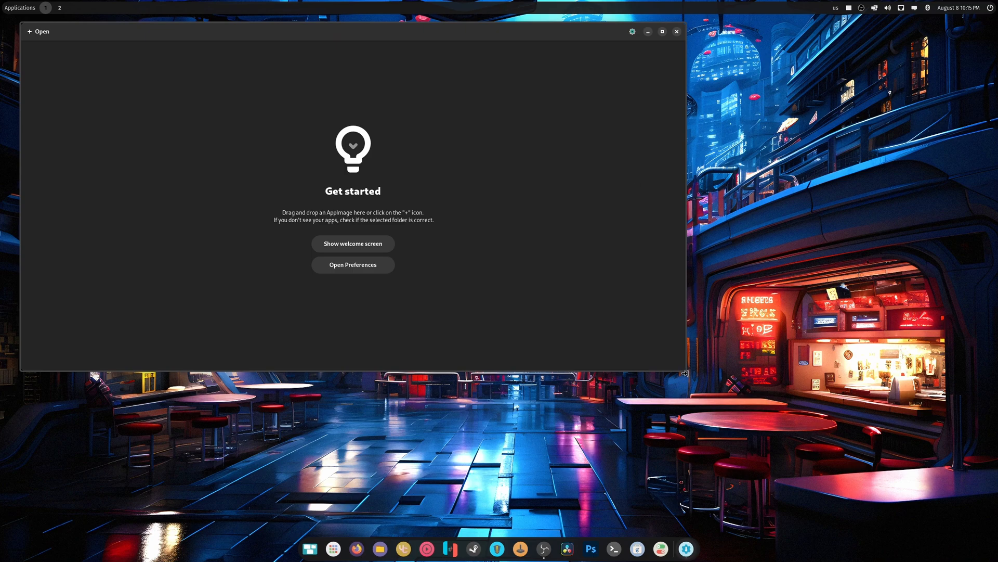
{"action": "left_click_drag", "start_coordinate": [685, 372], "coordinate": [424, 480]}
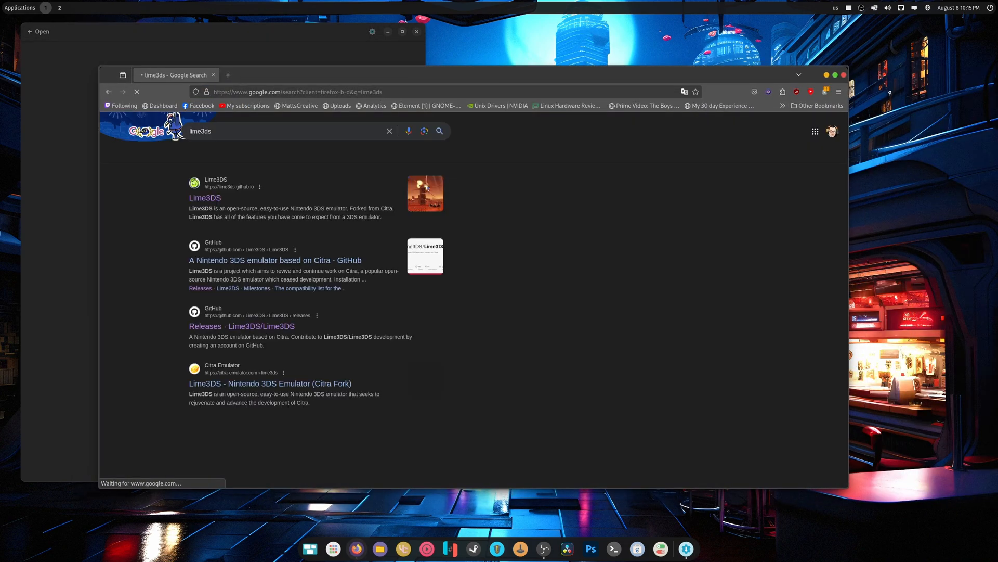
Step: Download lime3ds-2116-linux-appimage.tar.gz from the releases page reached via lime3ds.github.io
{"action": "left_click", "coordinate": [205, 198]}
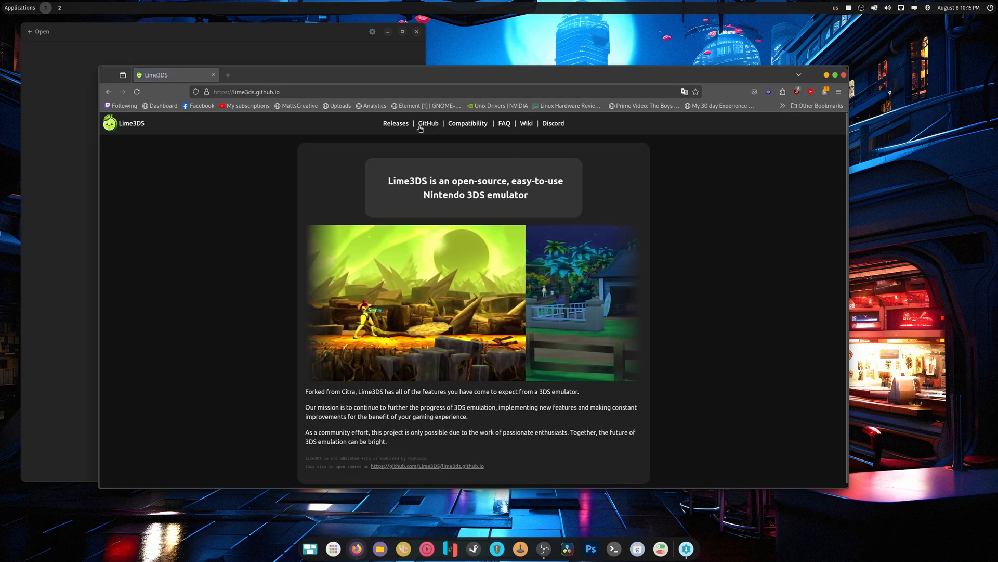
{"action": "left_click", "coordinate": [396, 123]}
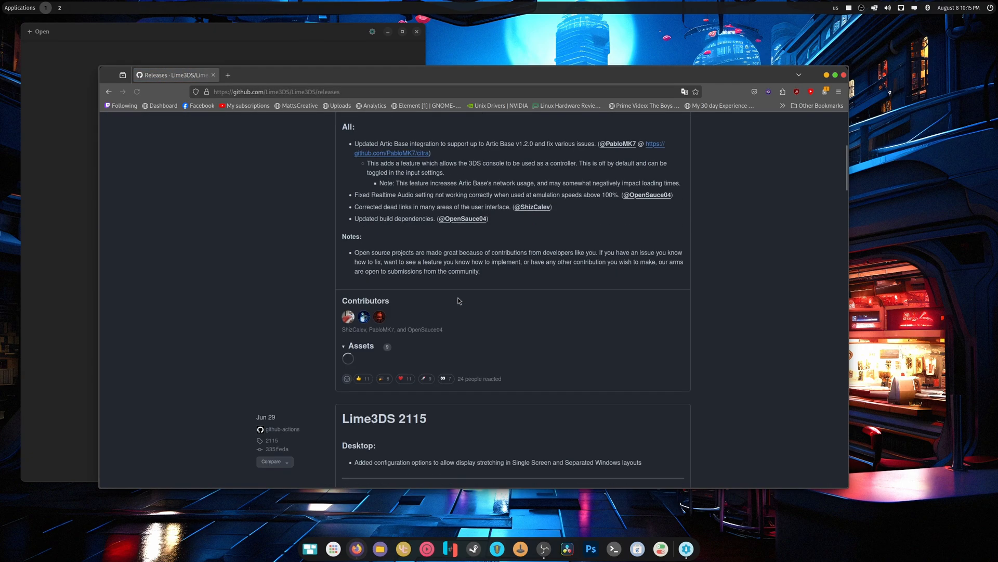
{"action": "scroll", "scroll_direction": "down", "scroll_amount": 3}
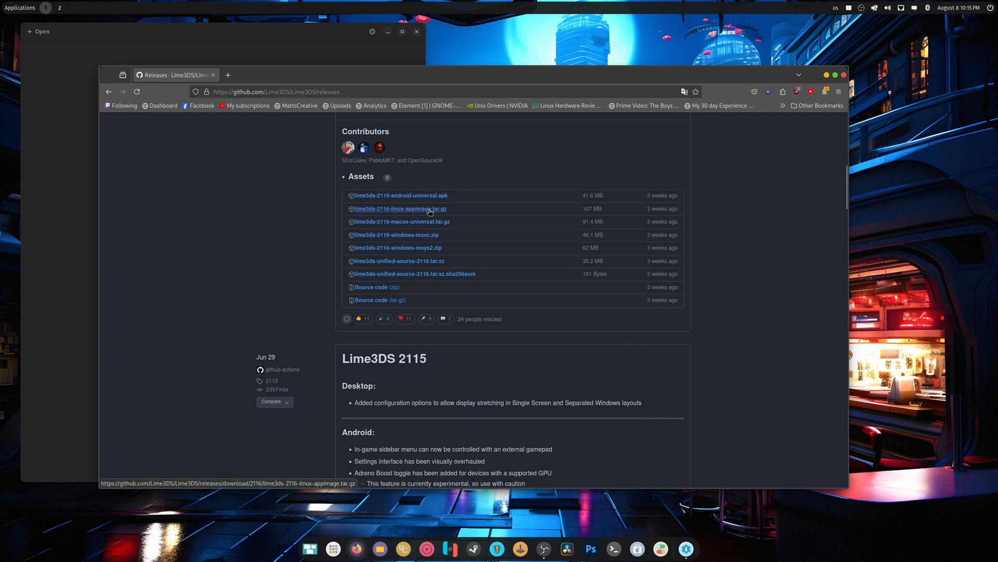
{"action": "left_click", "coordinate": [400, 208]}
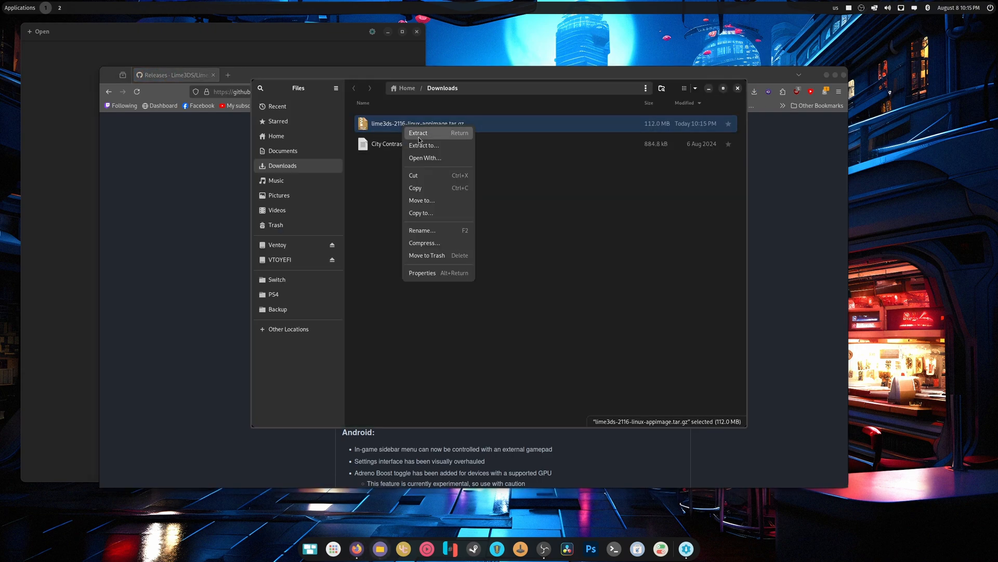
Step: Extract the downloaded Lime3DS tar.gz archive in Downloads
{"action": "left_click", "coordinate": [418, 132]}
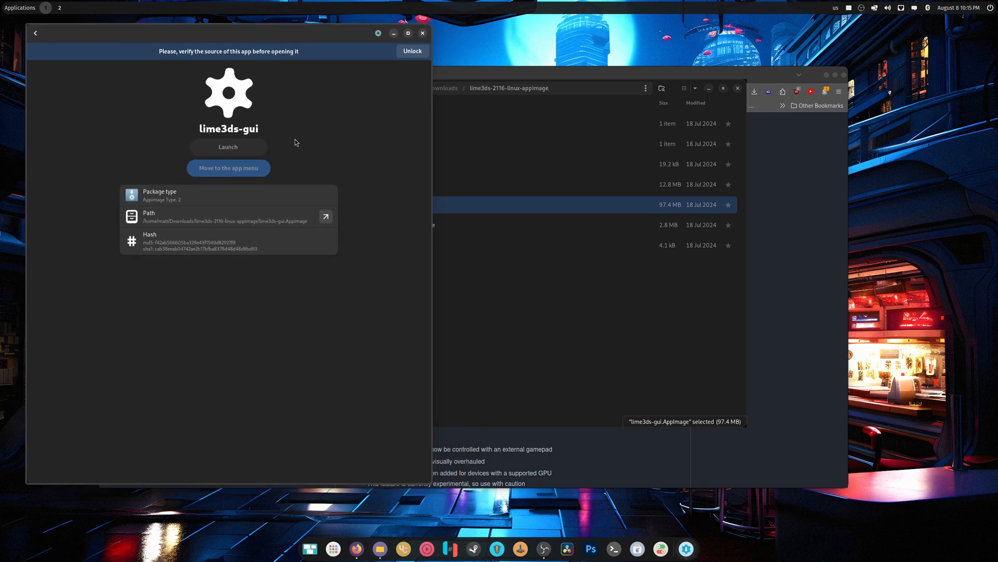
Step: Unlock the Lime3DS AppImage, move it to the app menu, and confirm a 'lime' search finds it
{"action": "left_click", "coordinate": [413, 51]}
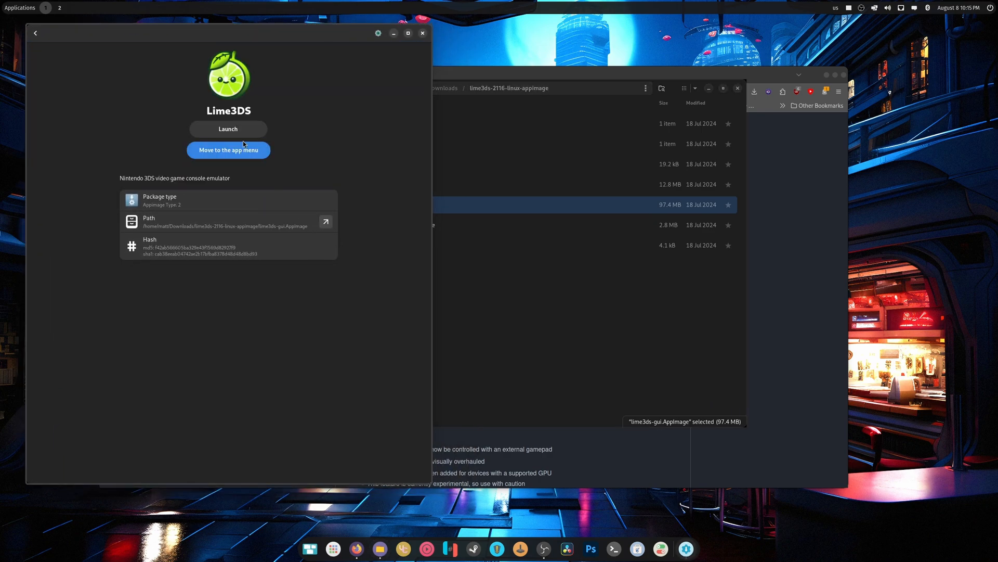
{"action": "left_click", "coordinate": [228, 129]}
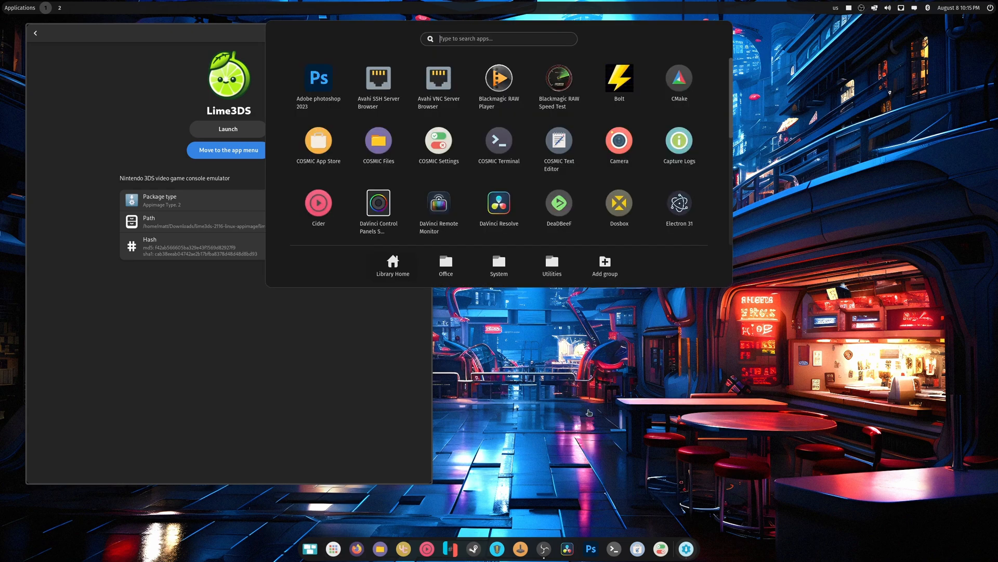
{"action": "type", "text": "lime"}
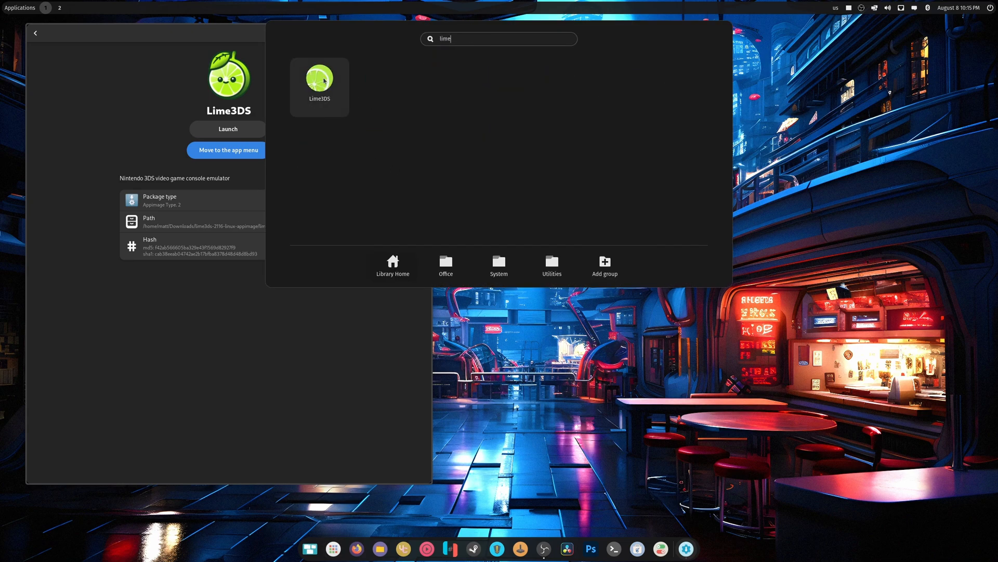
{"action": "mouse_move", "coordinate": [163, 381]}
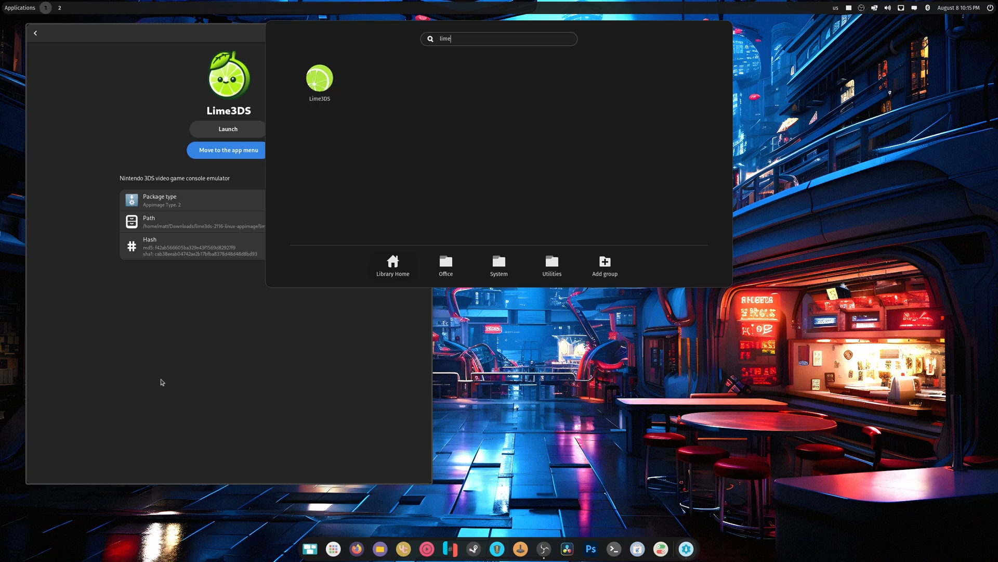
{"action": "left_click", "coordinate": [226, 150]}
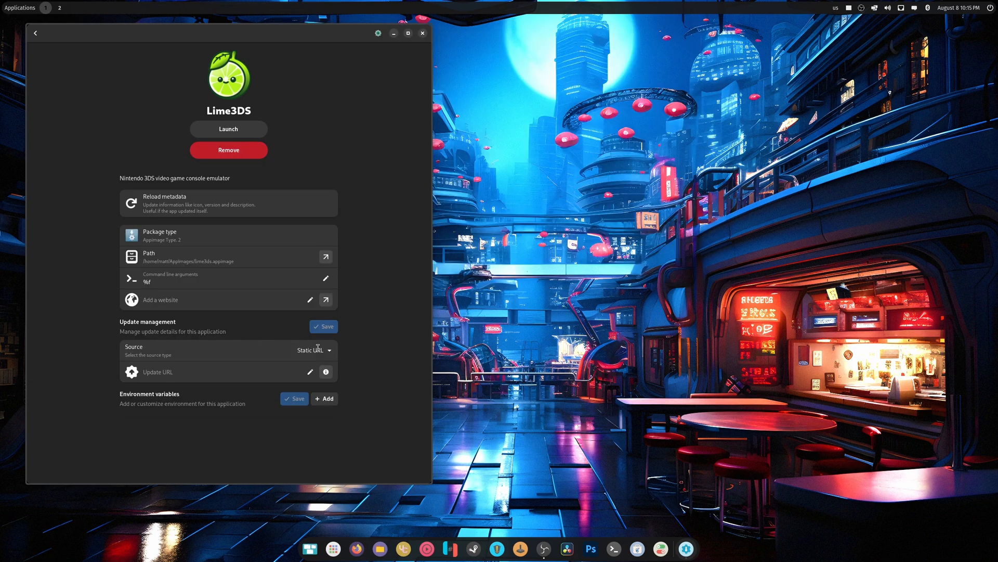
{"action": "left_click", "coordinate": [332, 549]}
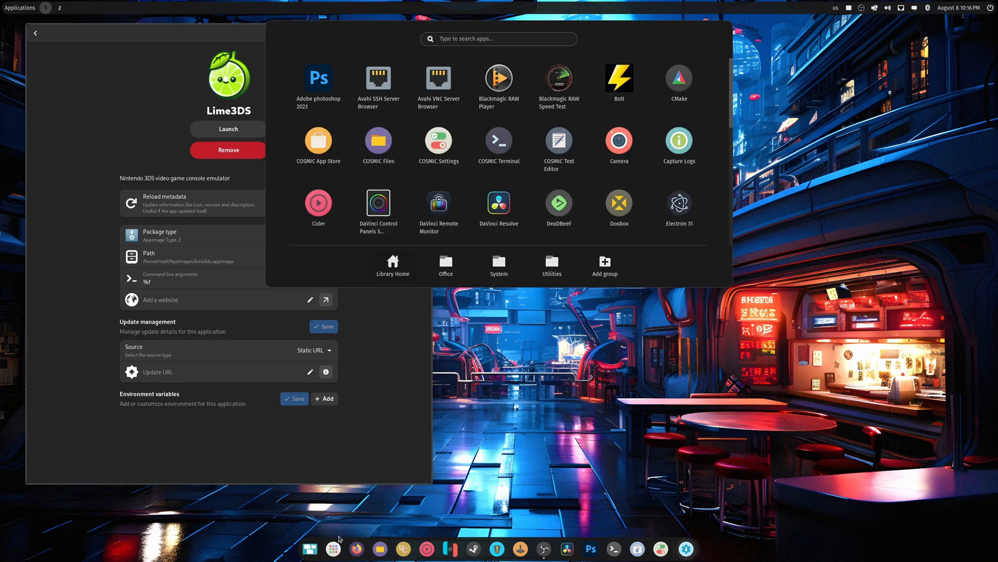
{"action": "type", "text": "lime"}
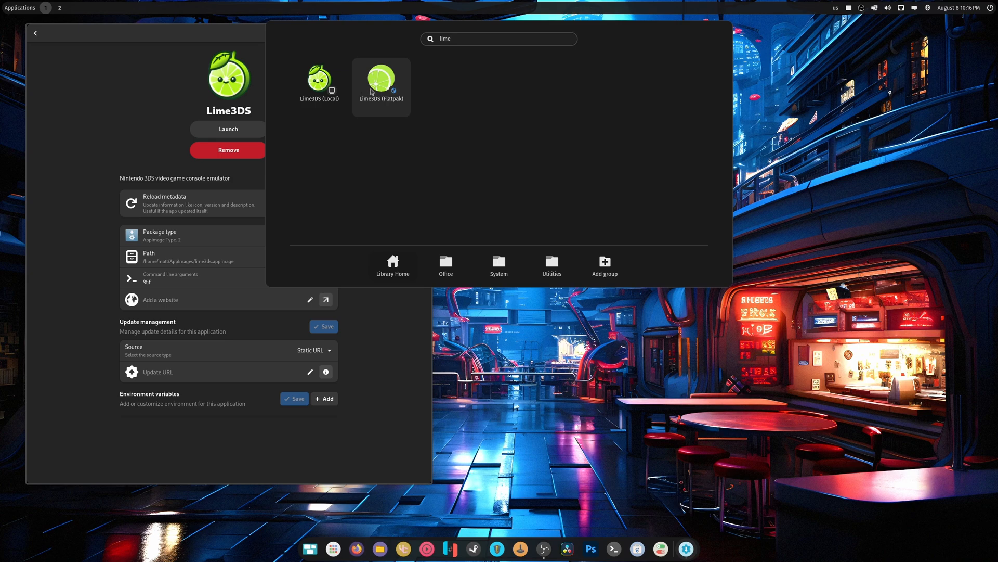
{"action": "mouse_move", "coordinate": [124, 92]}
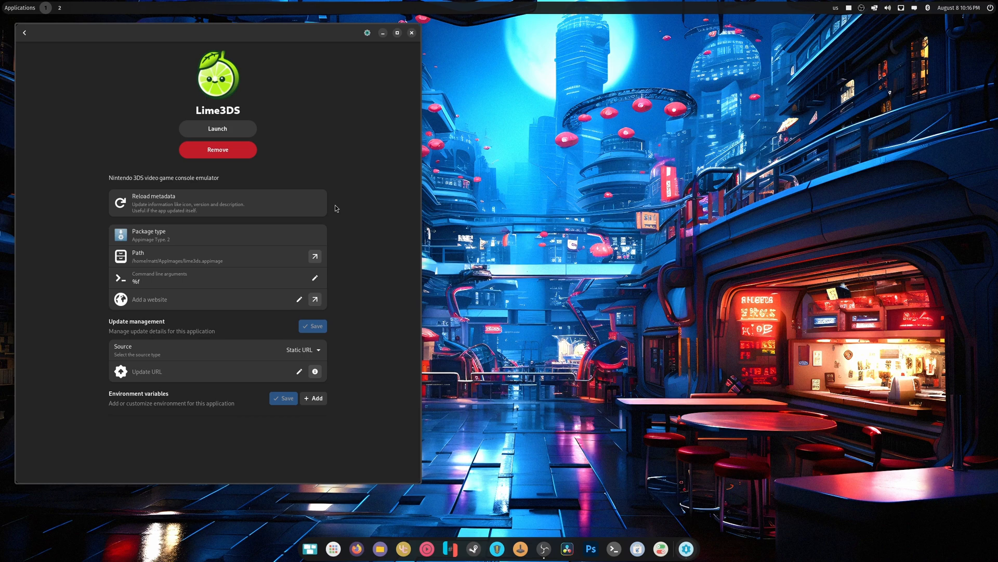
{"action": "mouse_move", "coordinate": [222, 150]}
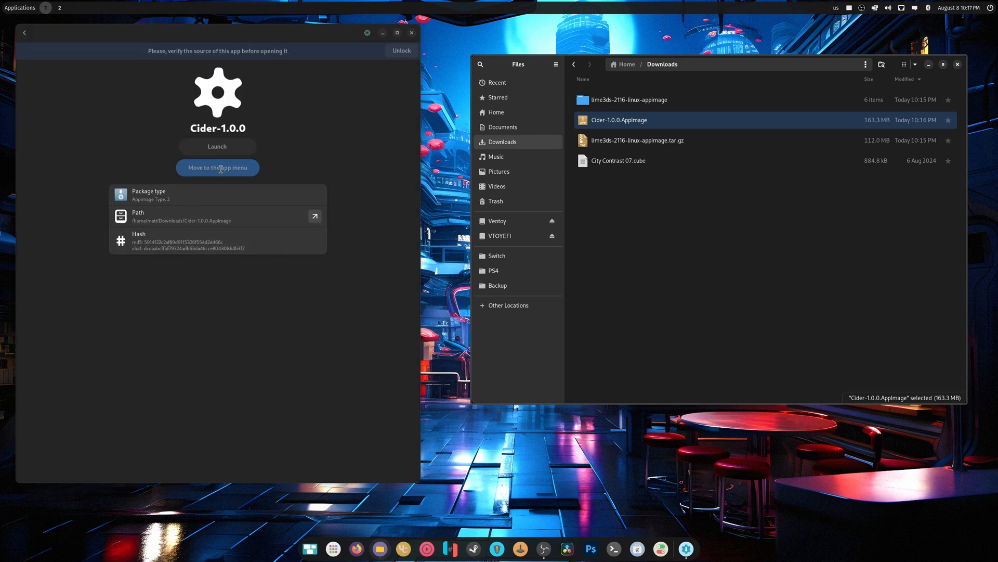
Step: Unlock the Cider AppImage, add it to the app menu, and launch it
{"action": "left_click", "coordinate": [402, 51]}
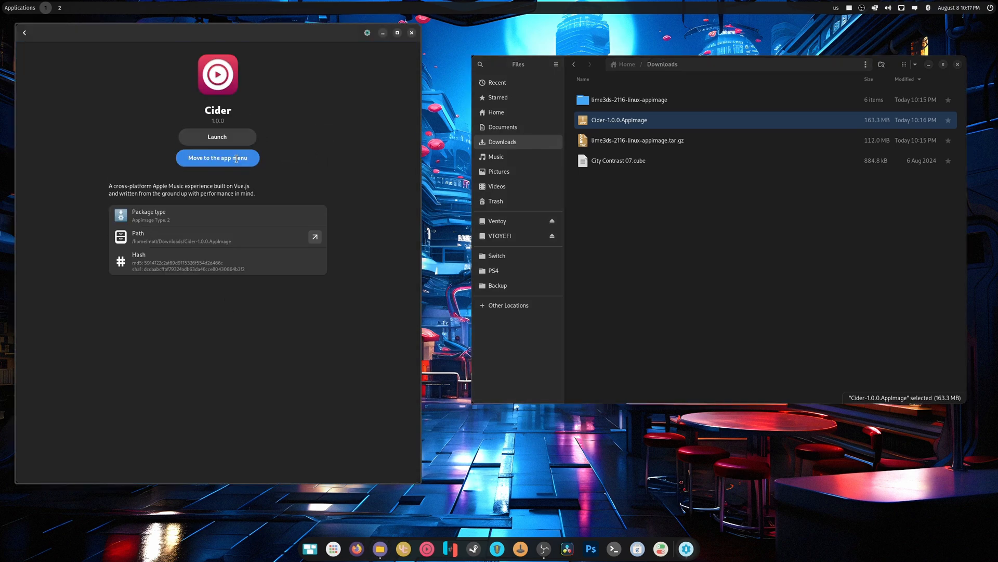
{"action": "left_click", "coordinate": [217, 157]}
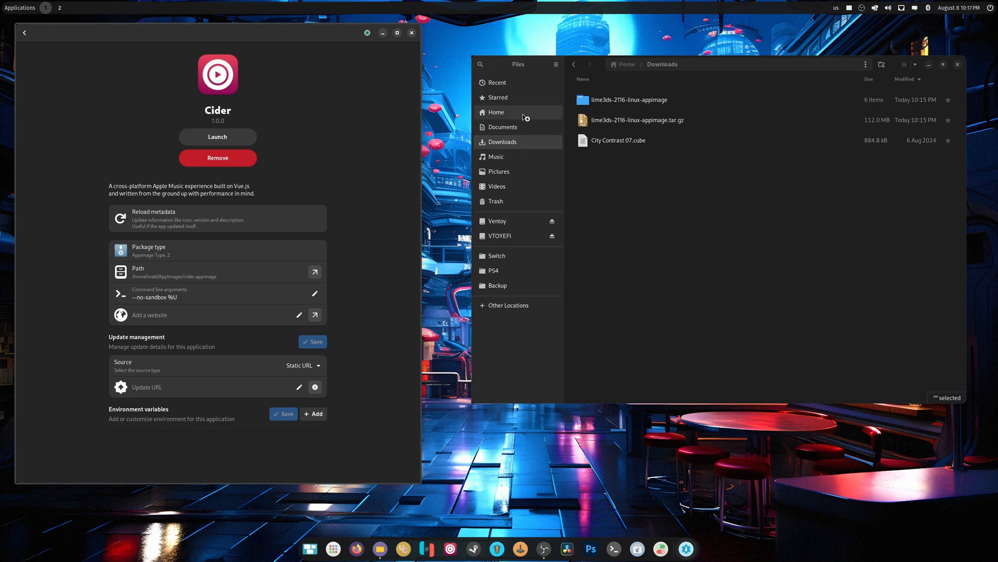
{"action": "left_click", "coordinate": [217, 137]}
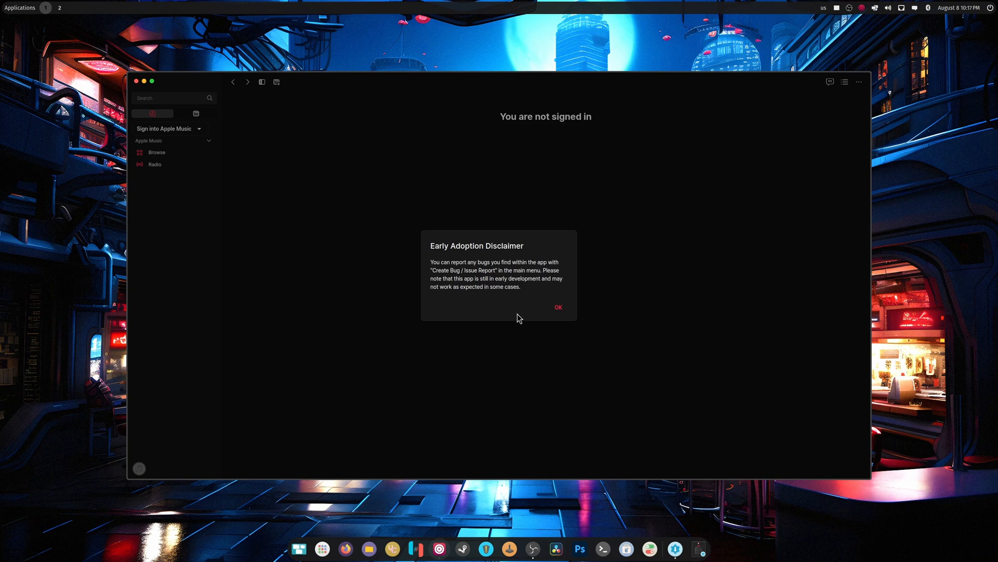
Step: Click OK on Cider's Early Adoption Disclaimer
{"action": "left_click", "coordinate": [558, 307]}
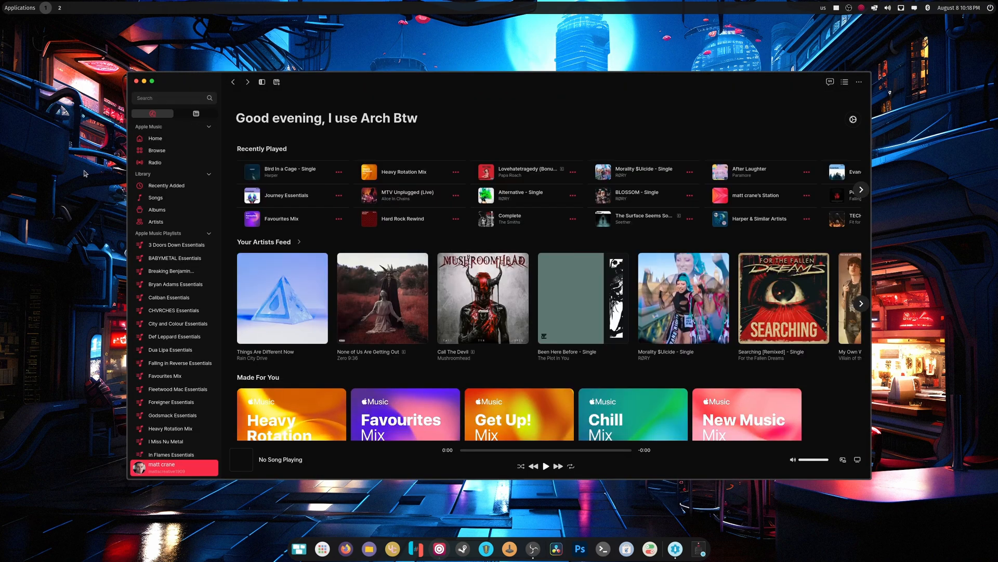
{"action": "mouse_move", "coordinate": [265, 129]}
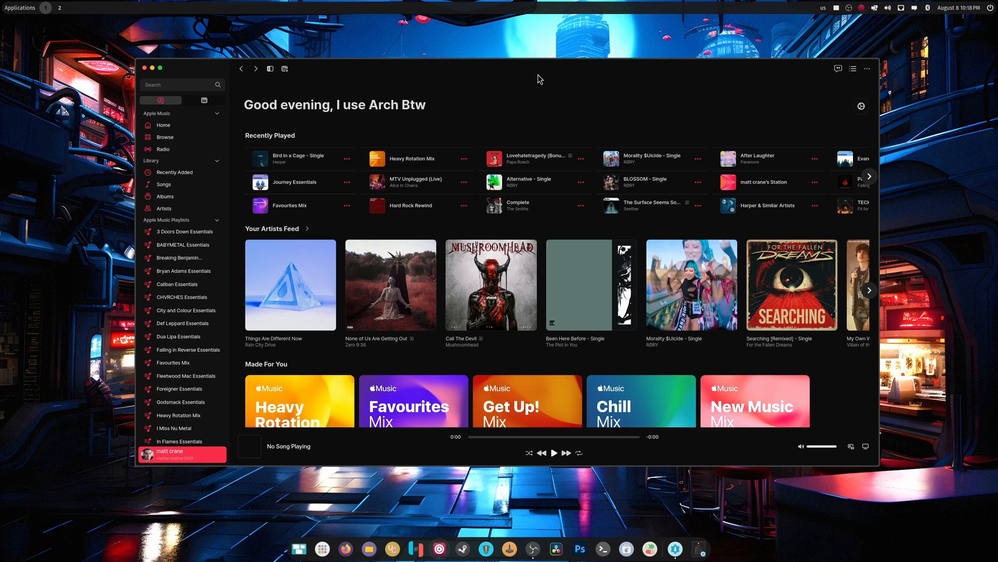
{"action": "mouse_move", "coordinate": [162, 81]}
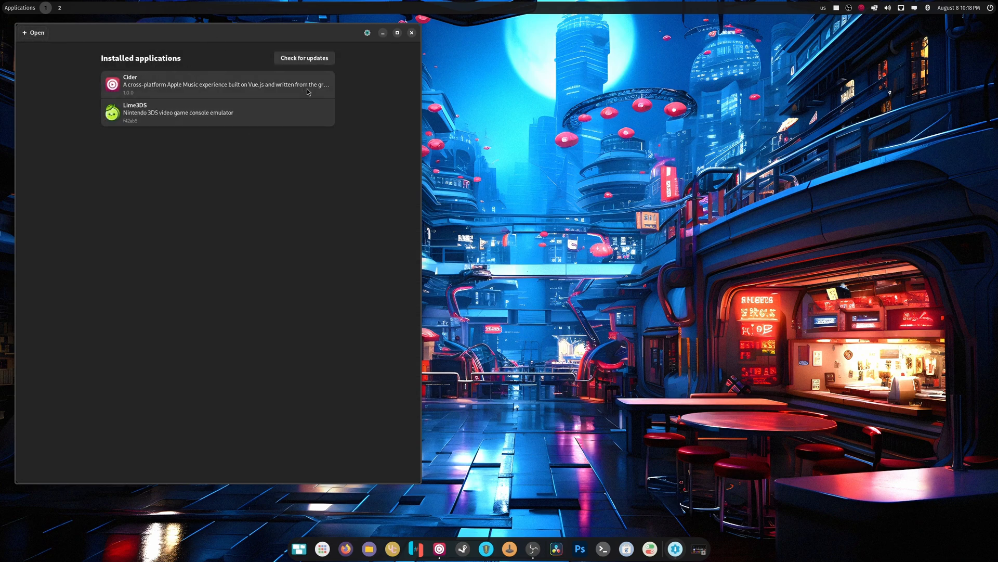
Step: Check installed AppImages for updates (none found) and open the main menu
{"action": "left_click", "coordinate": [304, 58]}
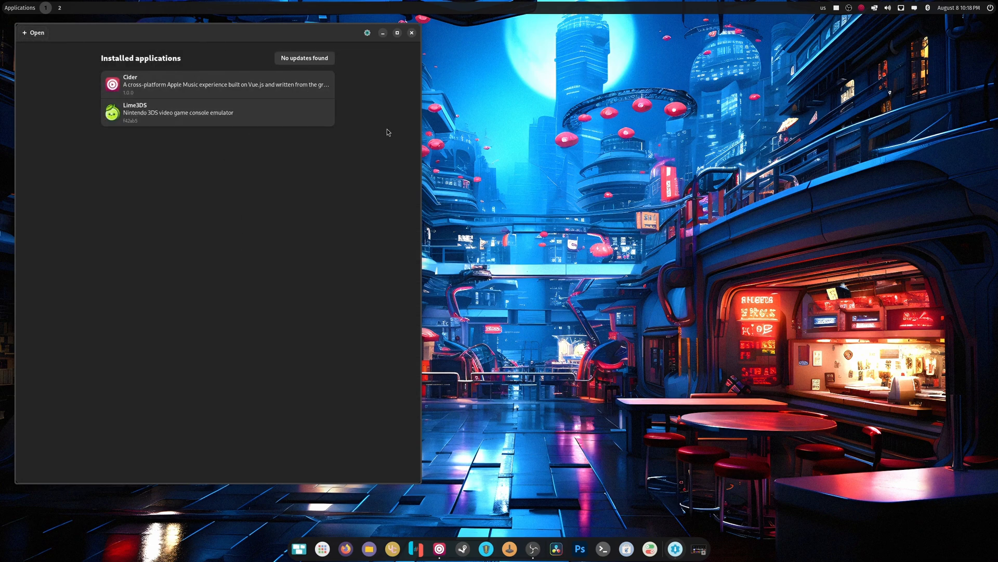
{"action": "mouse_move", "coordinate": [189, 155]}
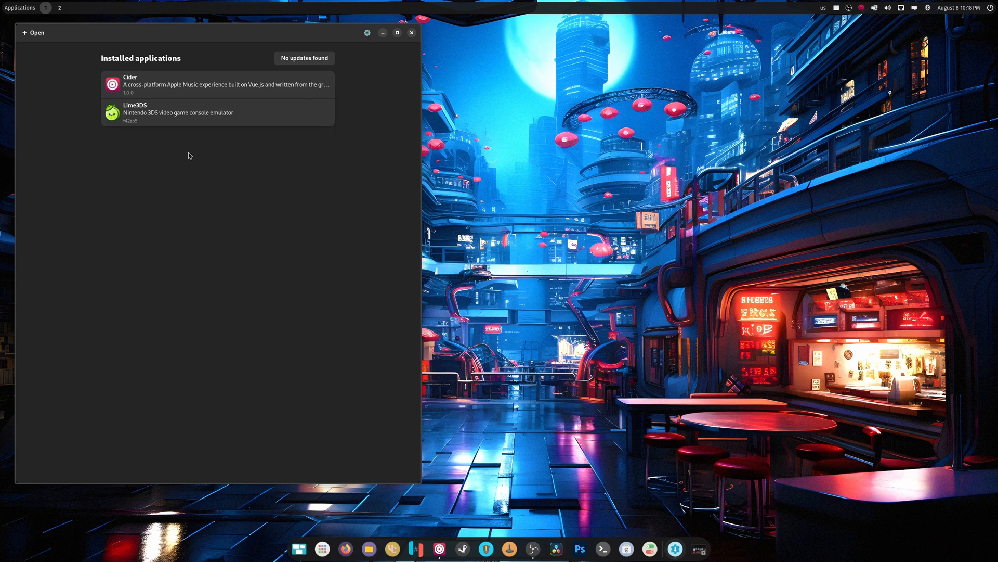
{"action": "mouse_move", "coordinate": [140, 100]}
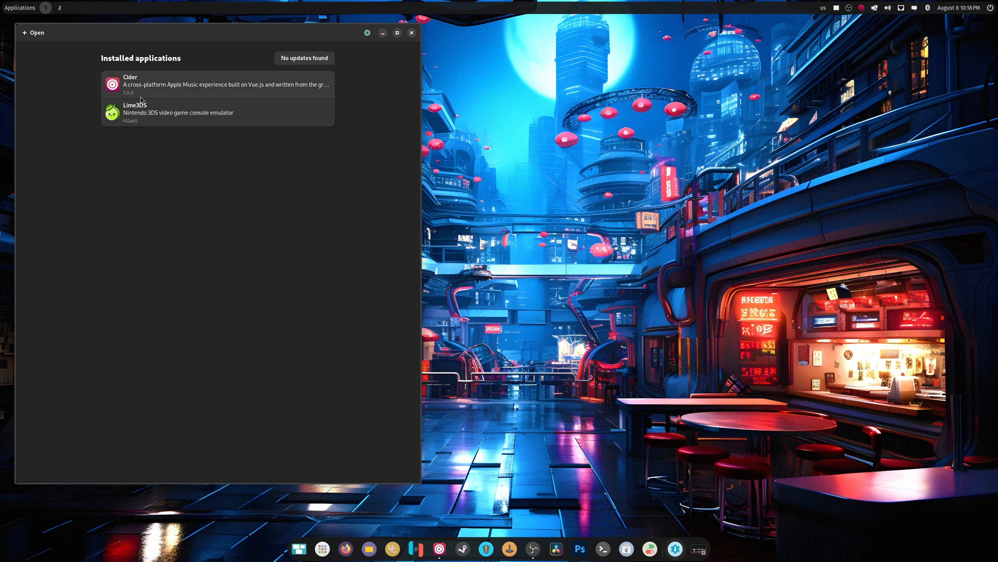
{"action": "left_click", "coordinate": [367, 33]}
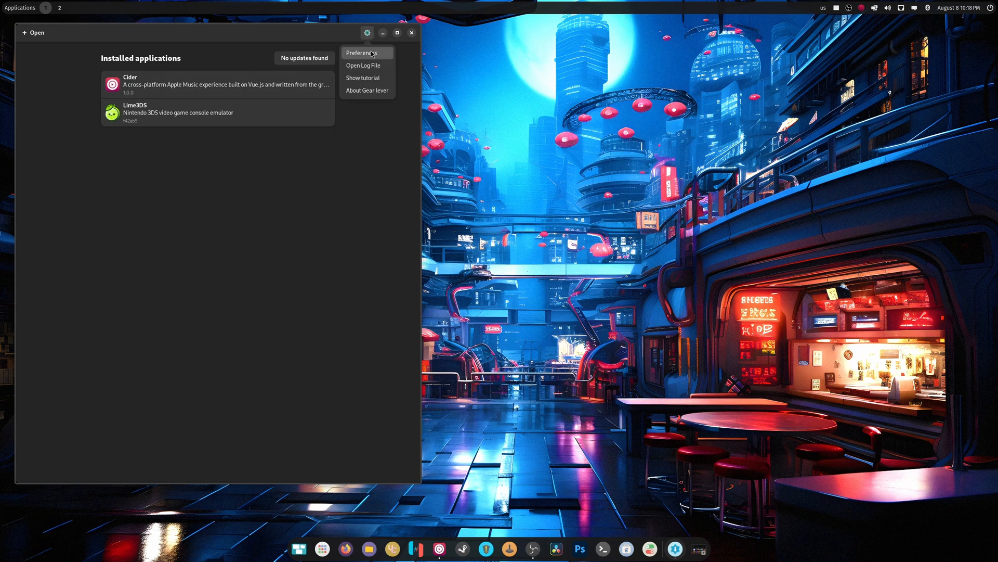
Step: Choose Preferences from Gear Lever's main menu
{"action": "left_click", "coordinate": [362, 52]}
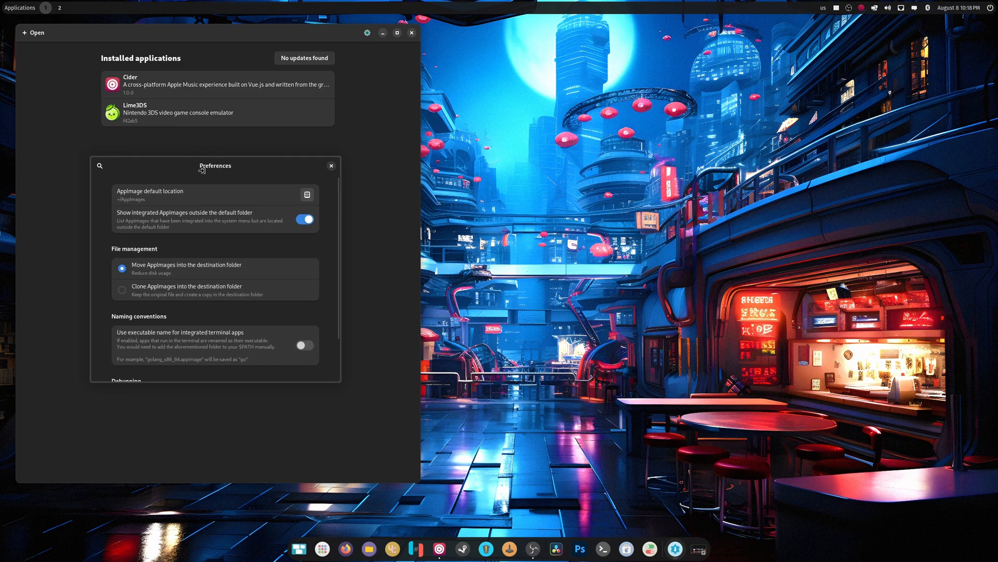
{"action": "mouse_move", "coordinate": [202, 220]}
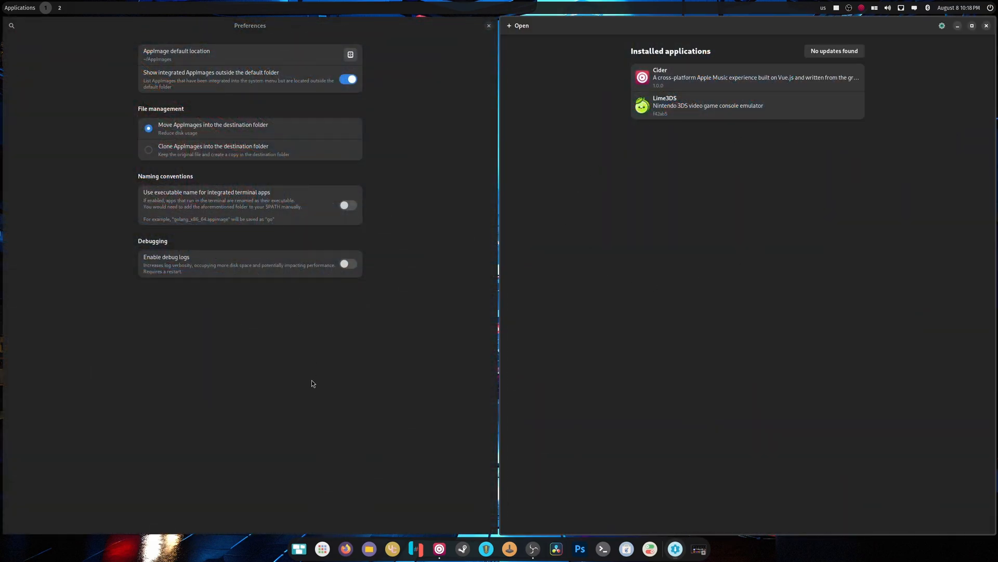
{"action": "mouse_move", "coordinate": [376, 123]}
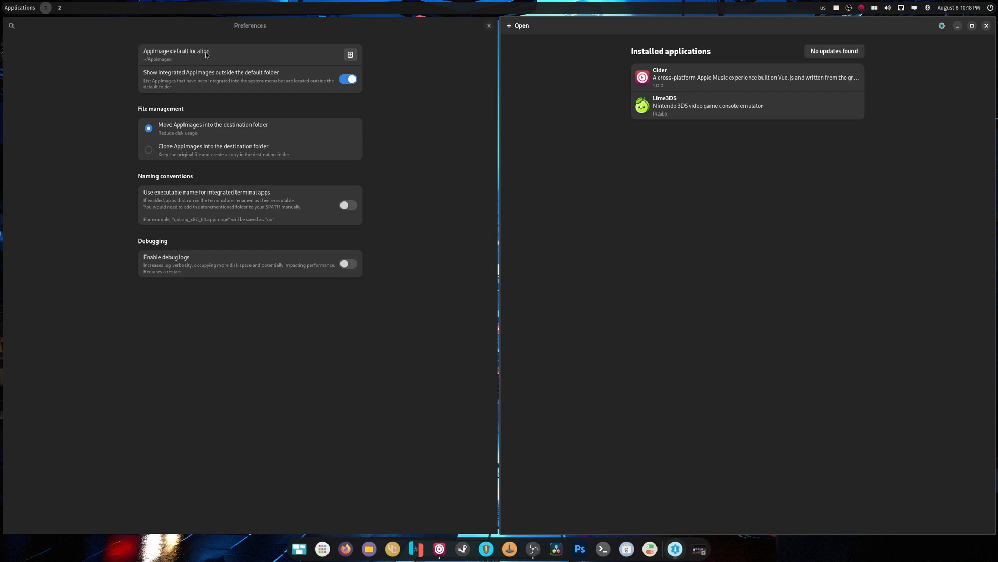
{"action": "mouse_move", "coordinate": [225, 47]}
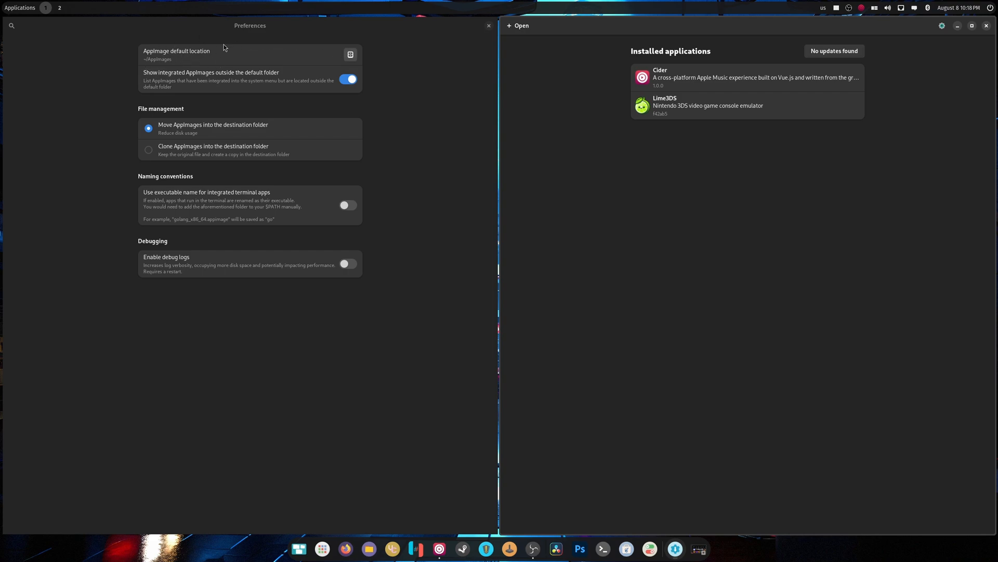
{"action": "mouse_move", "coordinate": [223, 58]}
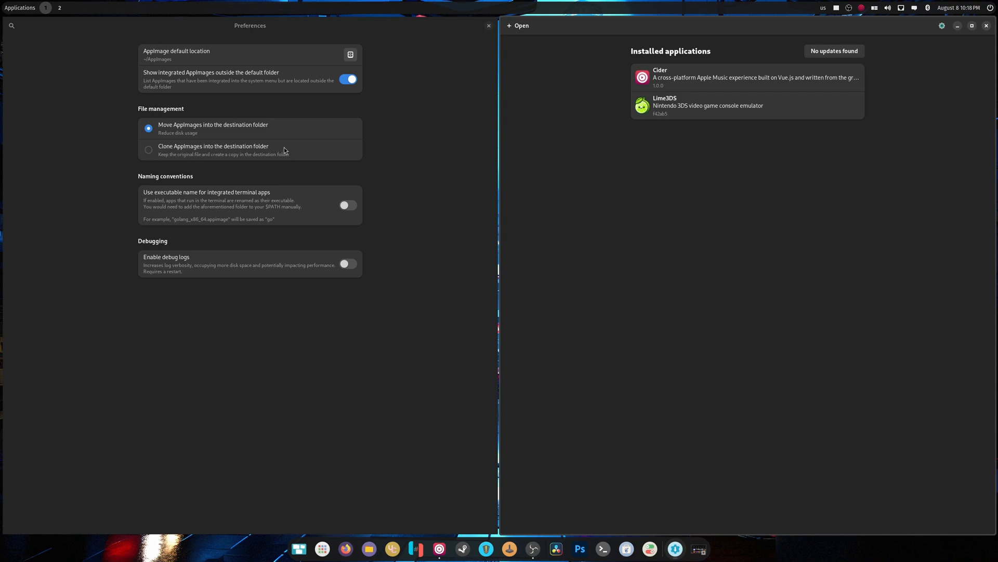
{"action": "mouse_move", "coordinate": [326, 134]}
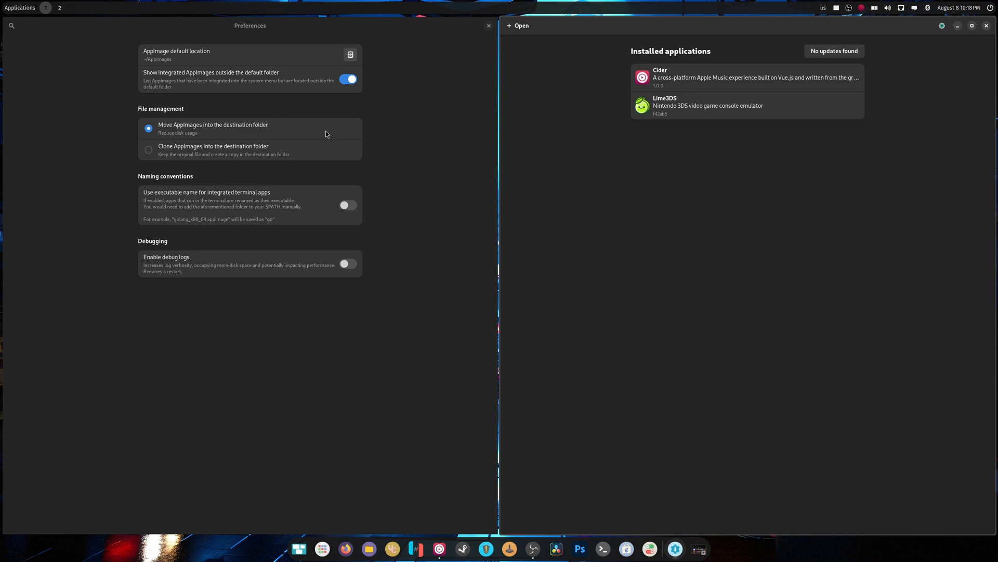
{"action": "mouse_move", "coordinate": [178, 201]}
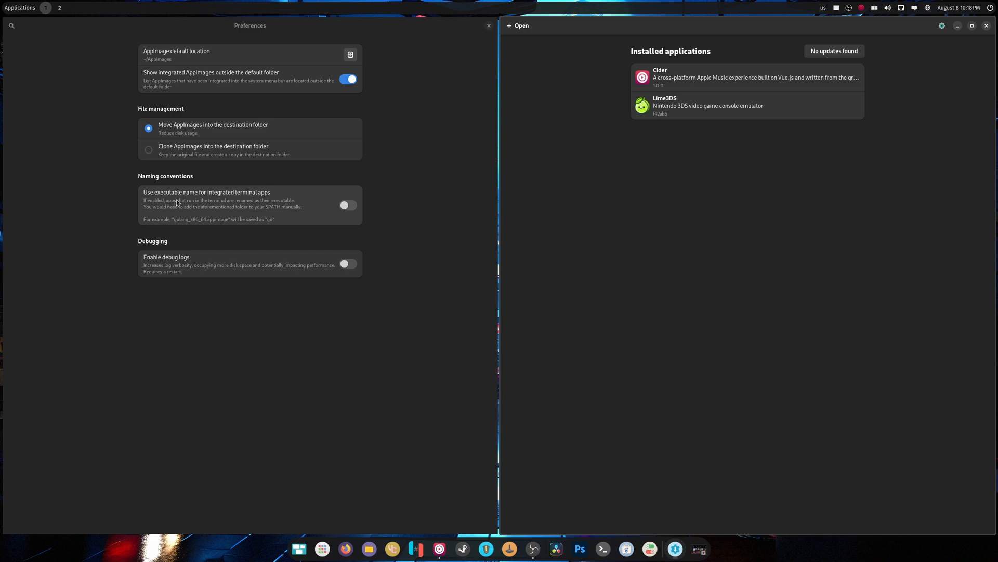
{"action": "mouse_move", "coordinate": [300, 202]}
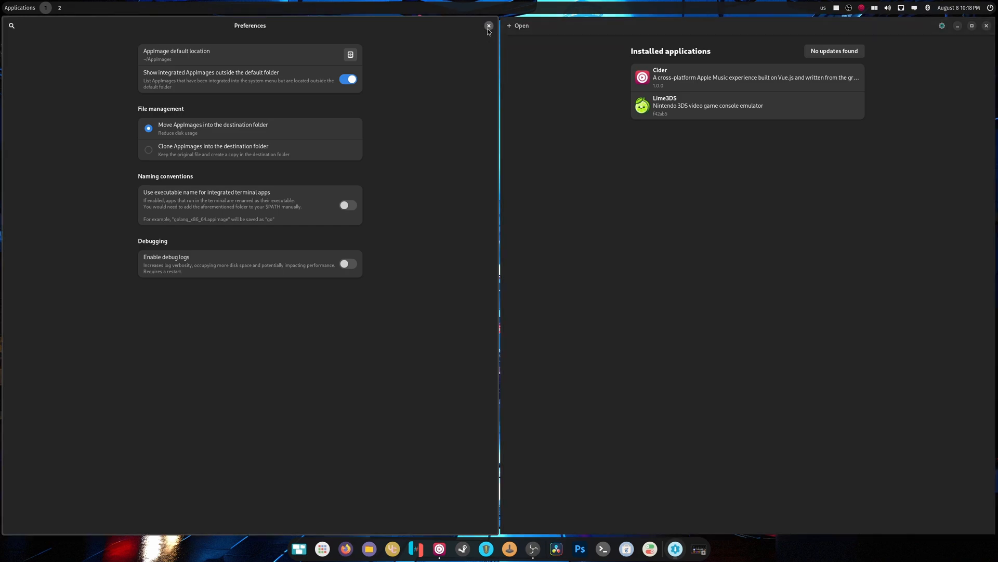
Step: Close the Preferences window and dismiss the main menu
{"action": "left_click", "coordinate": [940, 26]}
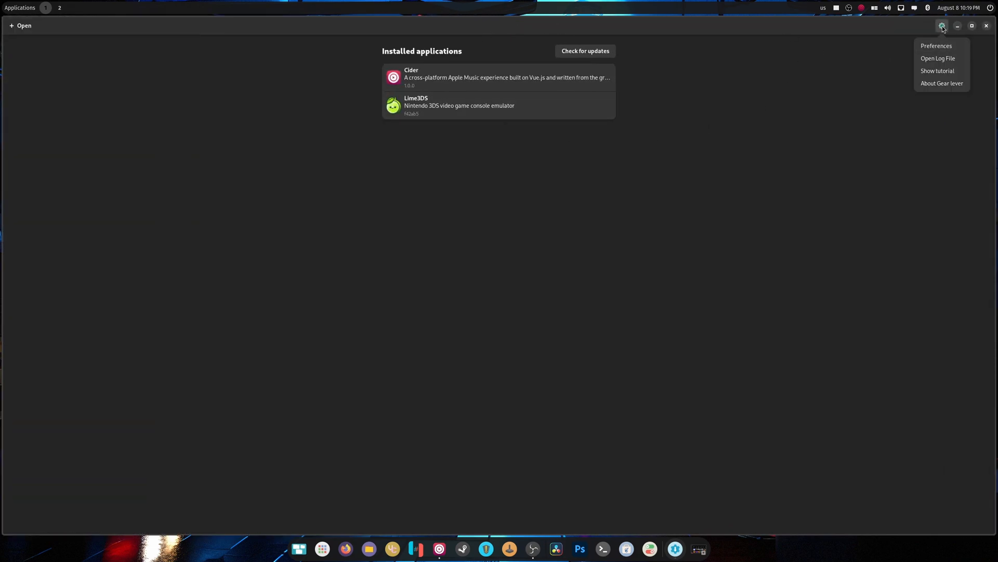
{"action": "left_click", "coordinate": [755, 136]}
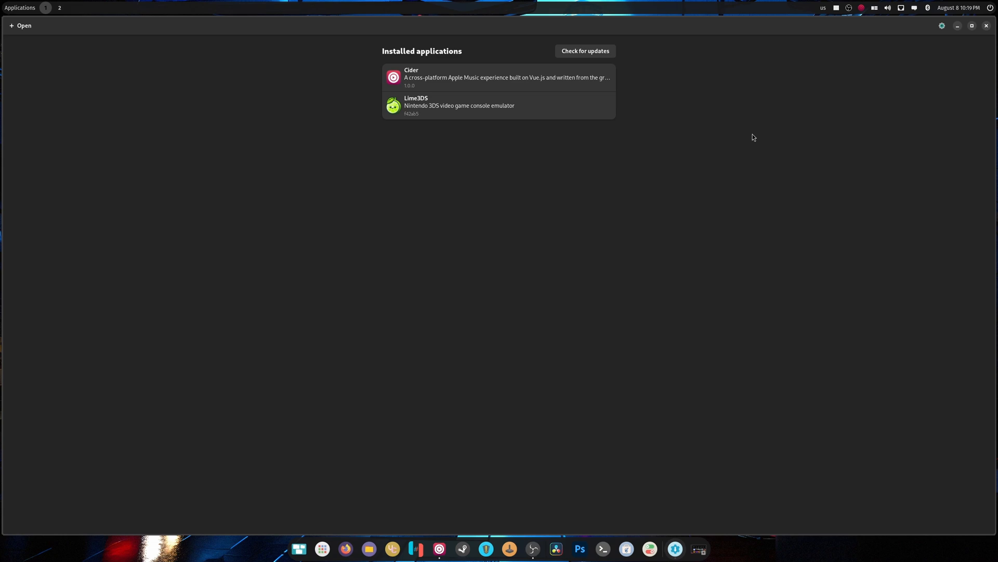
{"action": "mouse_move", "coordinate": [749, 140]}
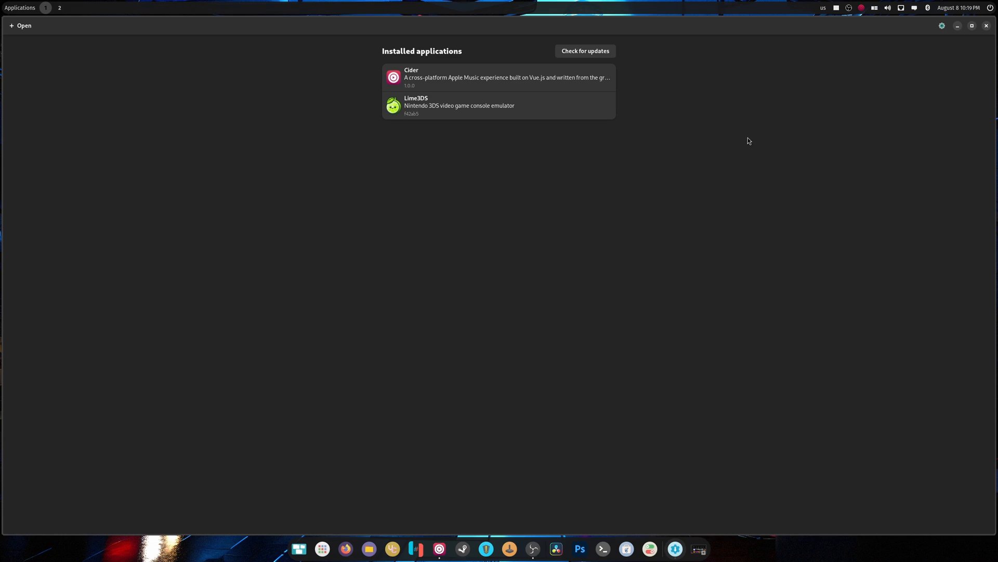
{"action": "mouse_move", "coordinate": [748, 136]}
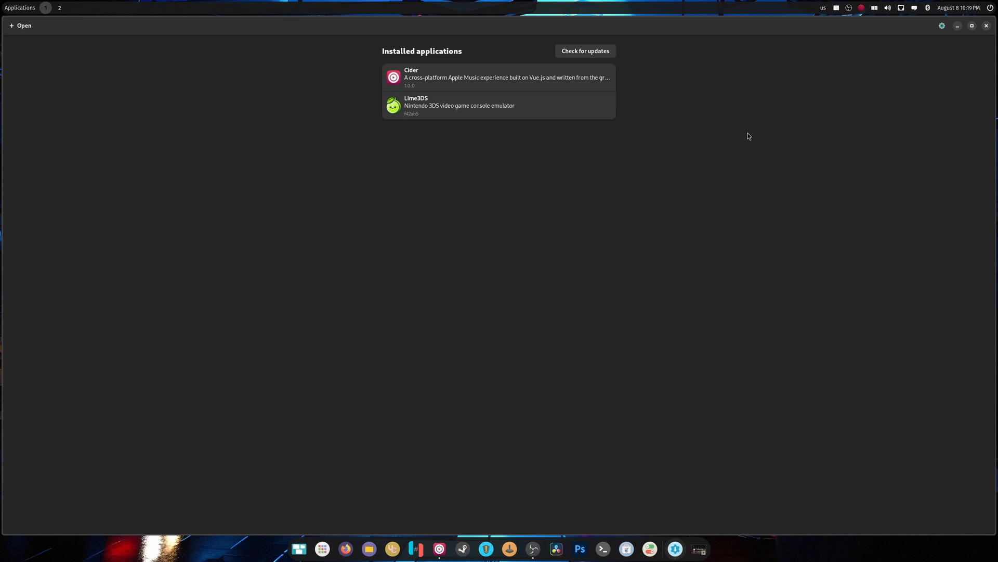